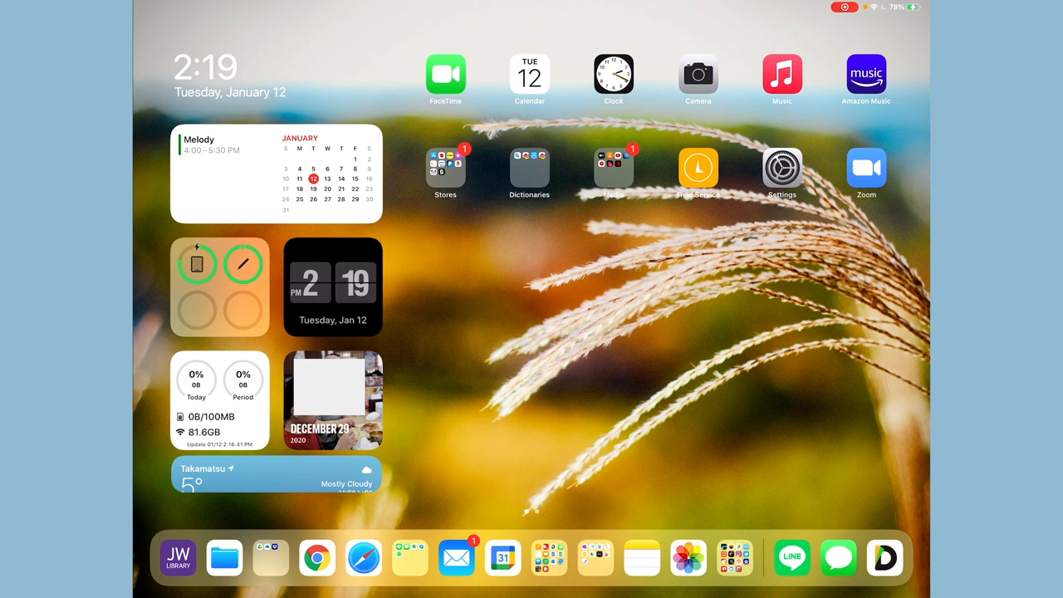
{"action": "mouse_move", "coordinate": [618, 80]}
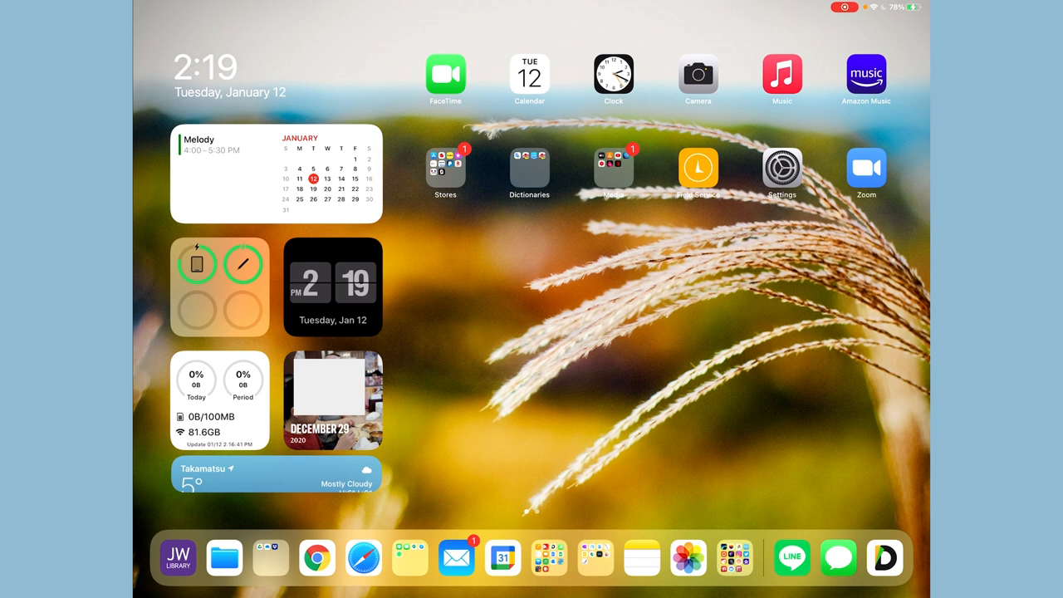
Launch Files from the dock and open the Google Drive location in the sidebar.
{"action": "left_click", "coordinate": [223, 558]}
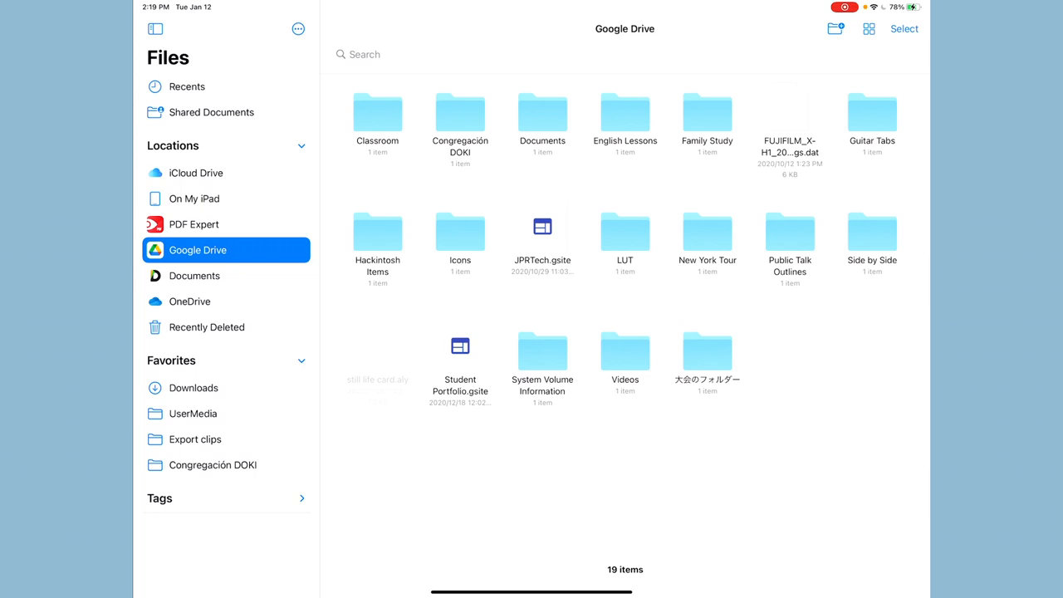
{"action": "right_click", "coordinate": [870, 233]}
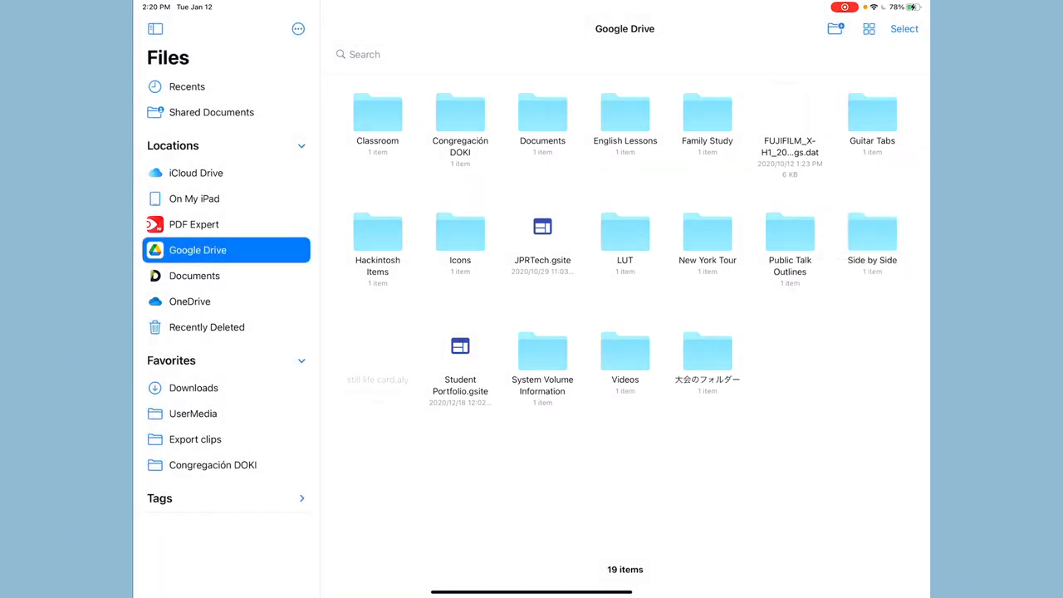
{"action": "right_click", "coordinate": [872, 232]}
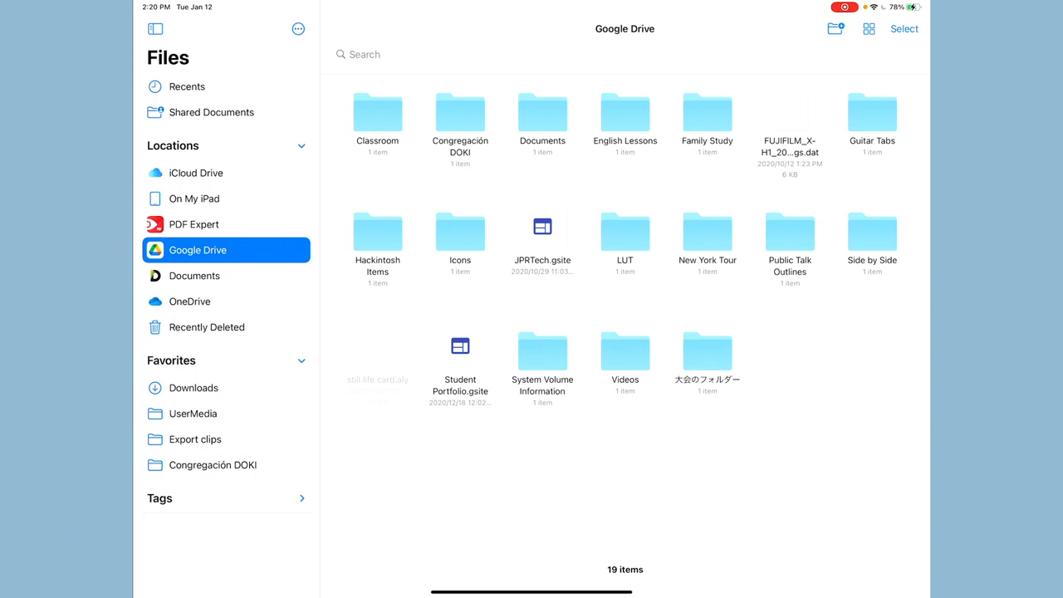
Open the Congregación DOKI folder after adding Side by Side to Favorites.
{"action": "left_click", "coordinate": [870, 230]}
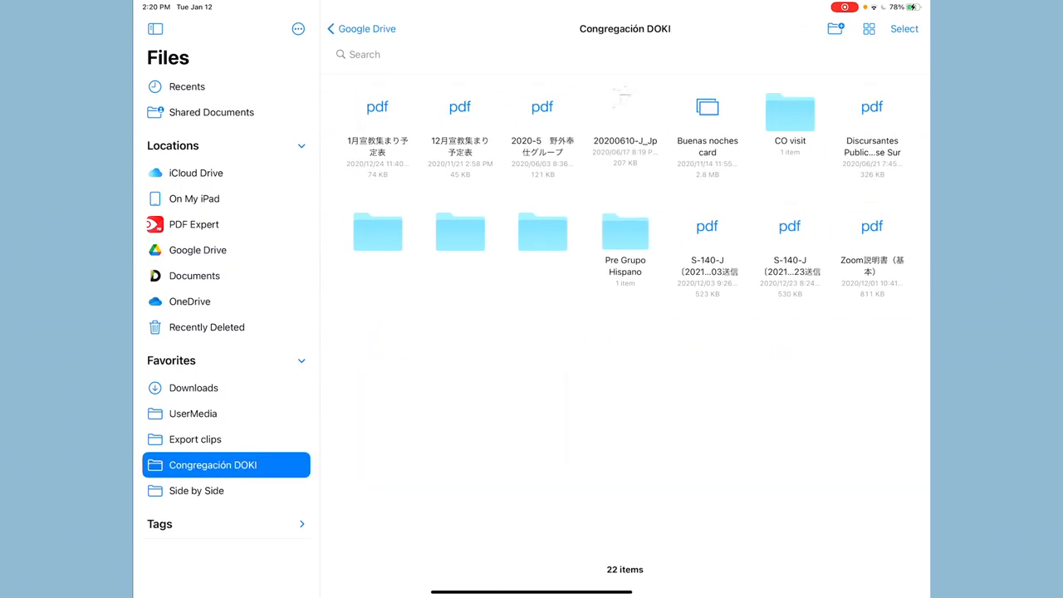
Drag Pre Grupo Hispano into Favorites, keeping Congregación DOKI open.
{"action": "right_click", "coordinate": [624, 231]}
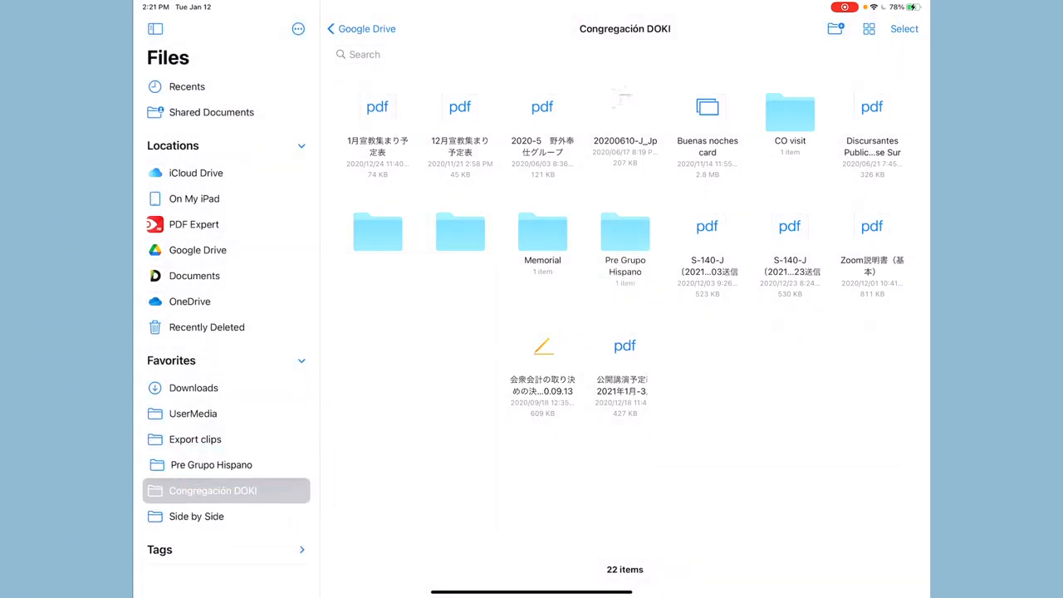
{"action": "left_click", "coordinate": [212, 490]}
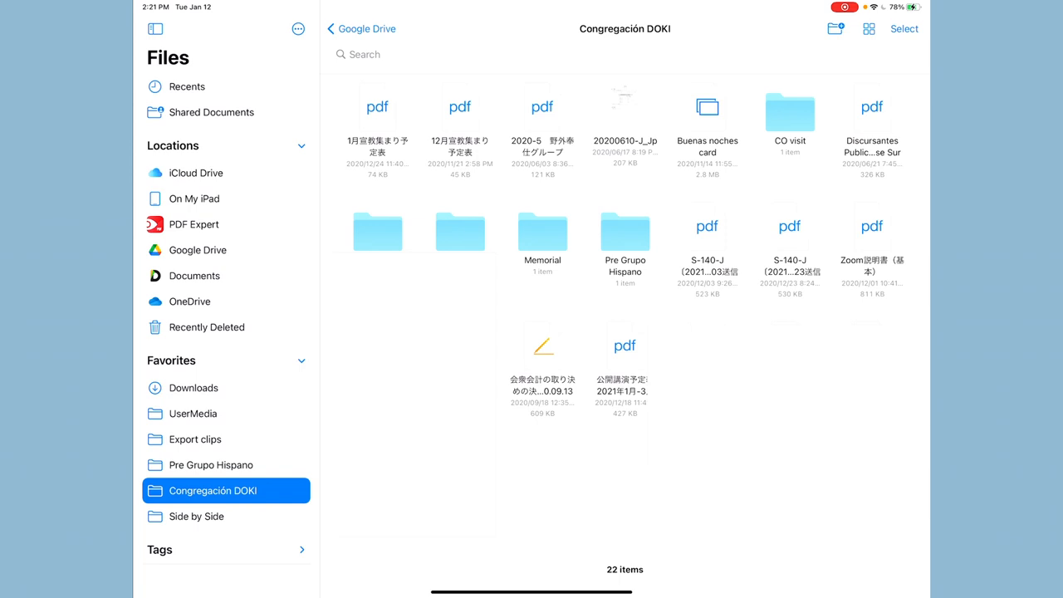